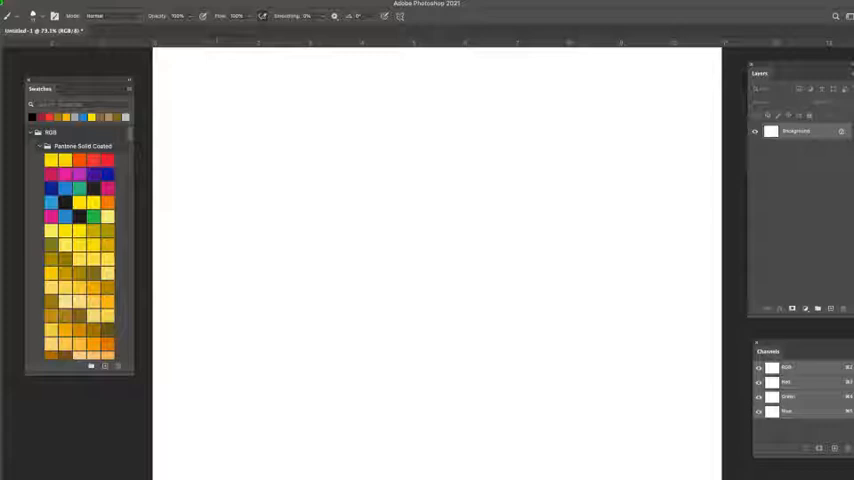
Step: Hand-letter the word DRAGON in black capitals at the top-left corner of the canvas
left_click_drag(210, 64, 212, 90)
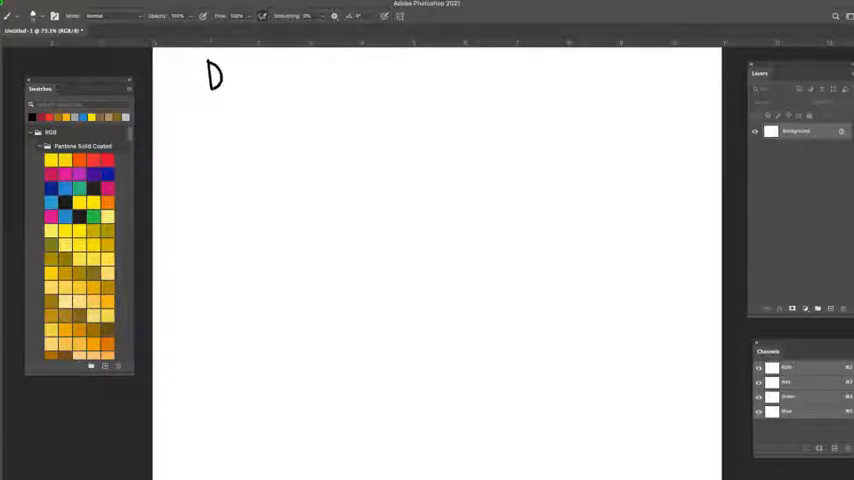
left_click_drag(220, 70, 228, 82)
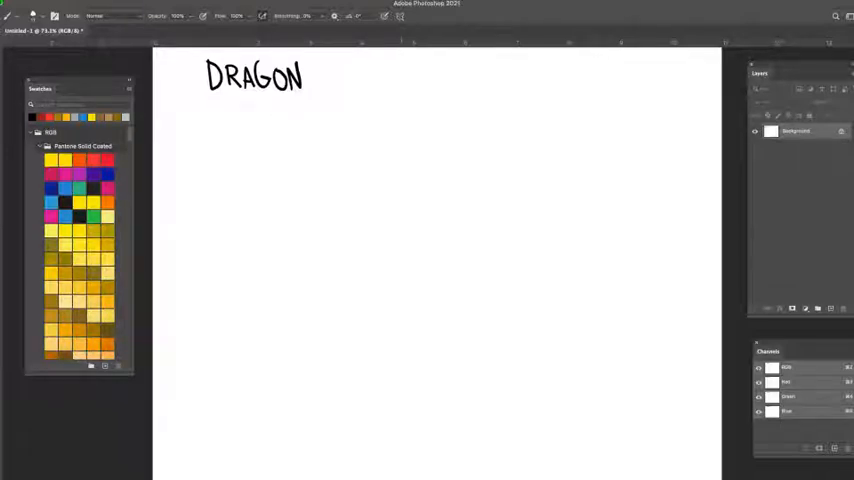
Step: Sketch two round eyes, a large G-shaped head and the letters AA near the canvas centre
left_click_drag(410, 136, 396, 180)
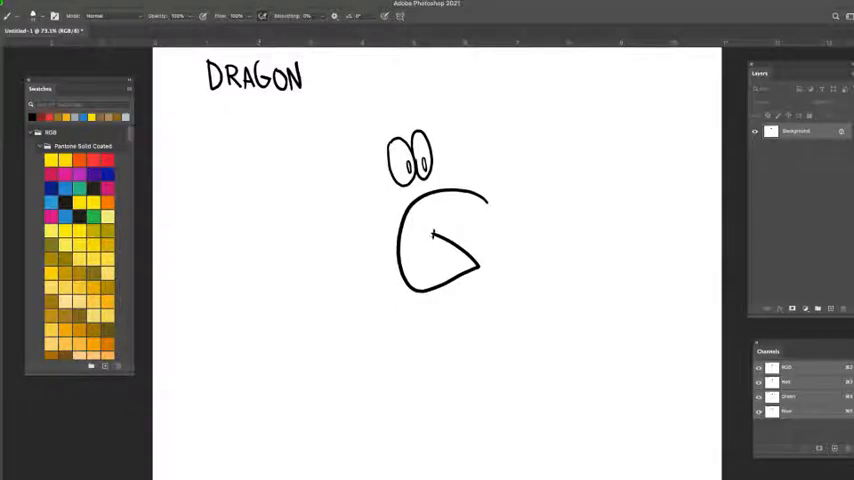
left_click(428, 236)
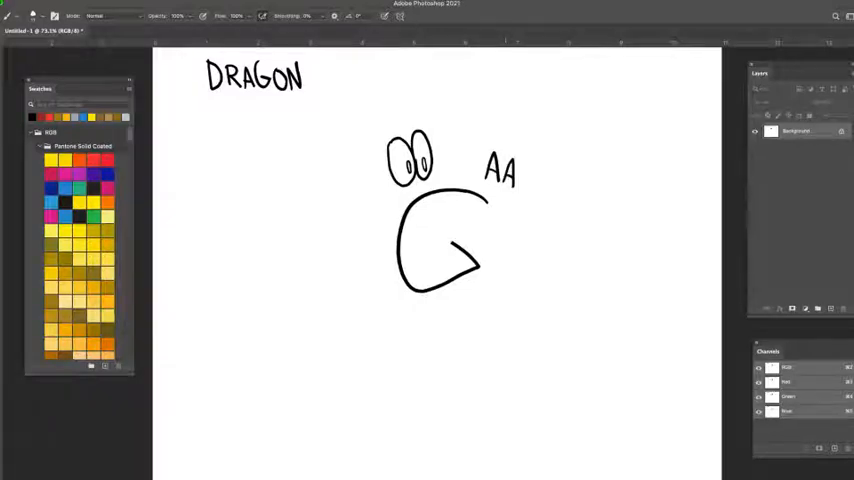
Step: Shade the AA into pointed ears and extend the G into a snout with open jaw and tongue
left_click_drag(478, 180, 482, 150)
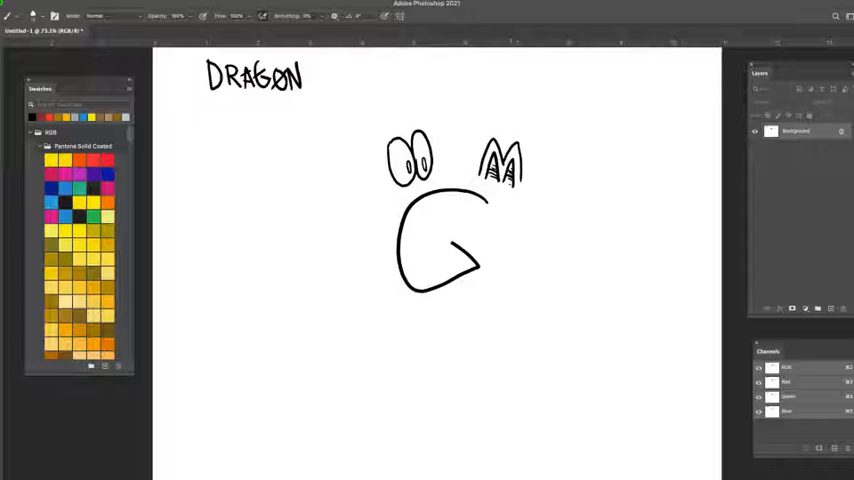
left_click_drag(516, 176, 524, 216)
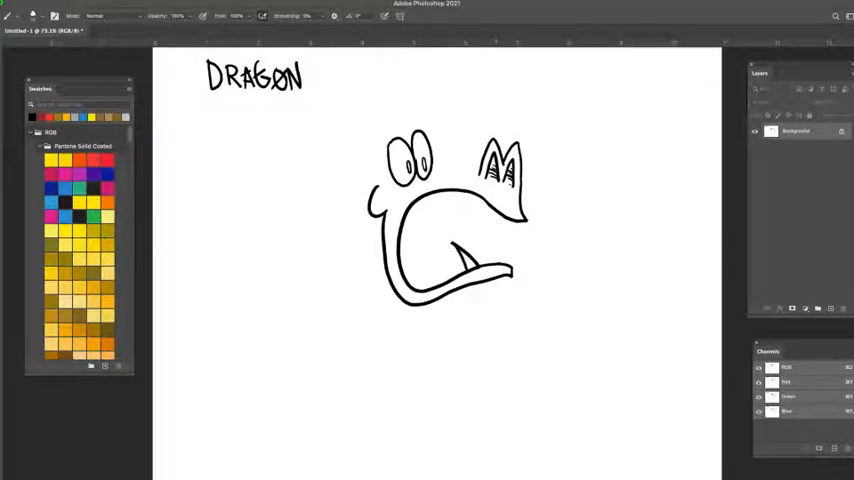
Step: Draw jagged teeth along both jaws and spiky tufts above the dragon's eyes
left_click_drag(456, 250, 490, 270)
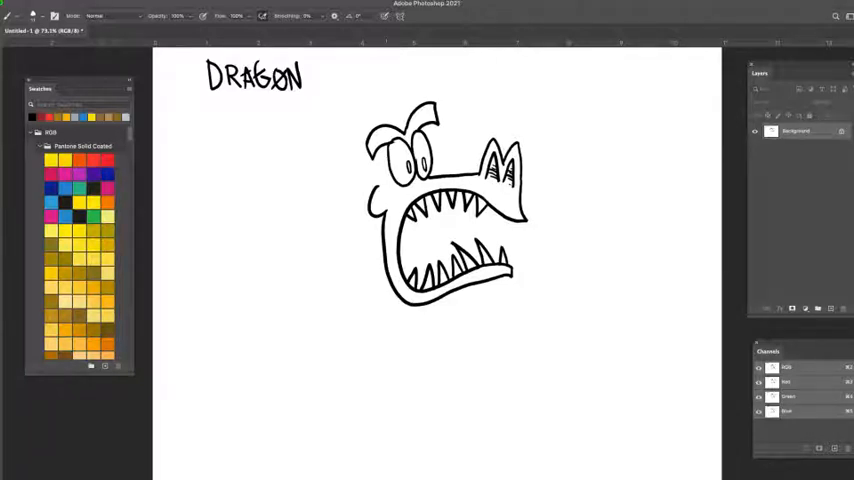
left_click_drag(390, 136, 324, 290)
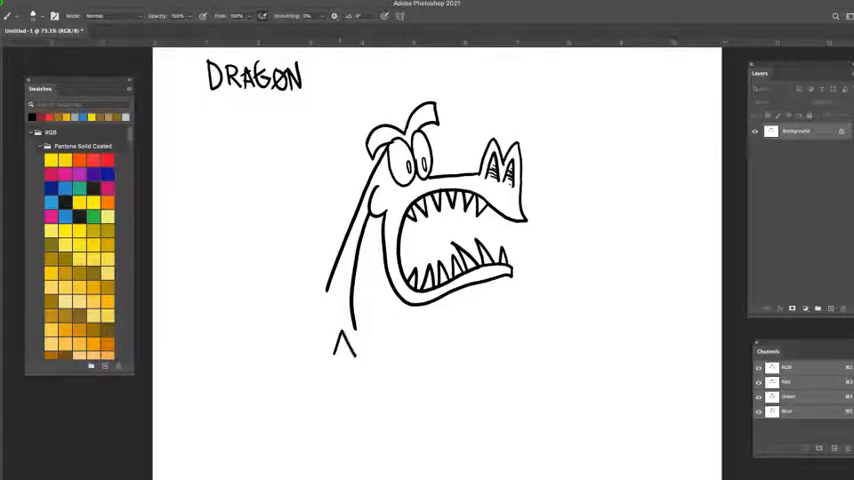
Step: Draw jagged zig-zag strokes below the head to start the dragon's neck
left_click_drag(340, 336, 364, 356)
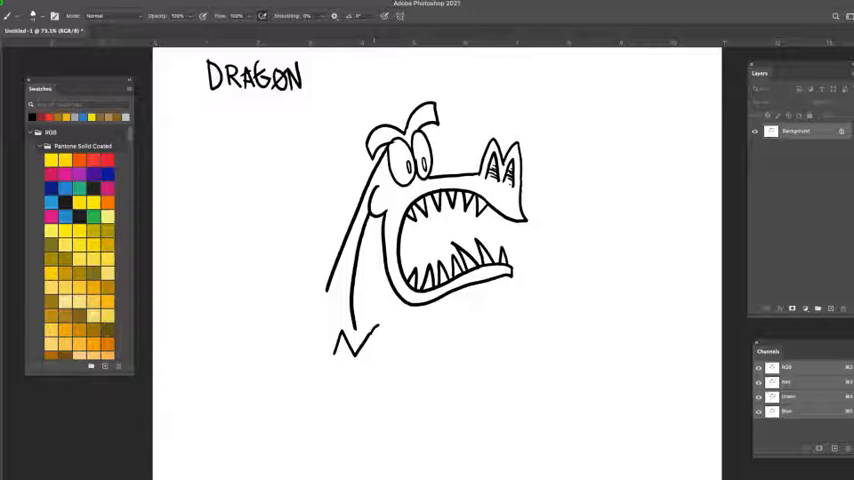
left_click_drag(360, 344, 400, 330)
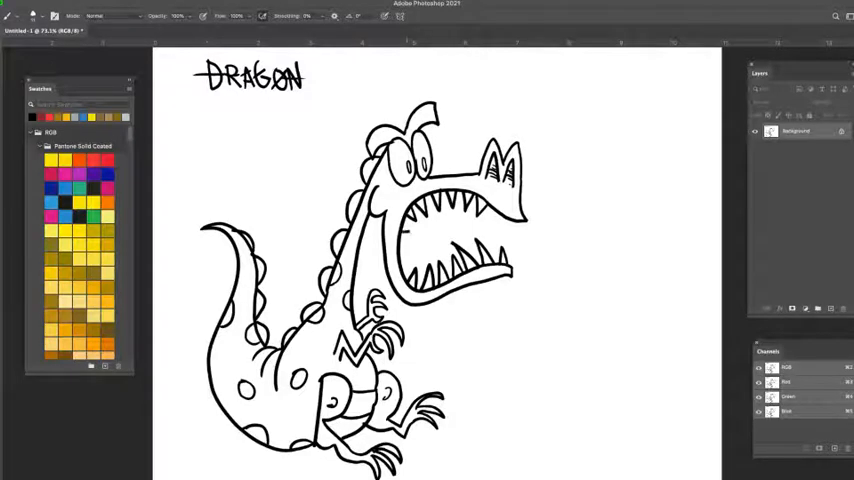
Step: Draw a long line shooting right from the dragon's mouth as the fire stream
left_click_drag(404, 238, 576, 228)
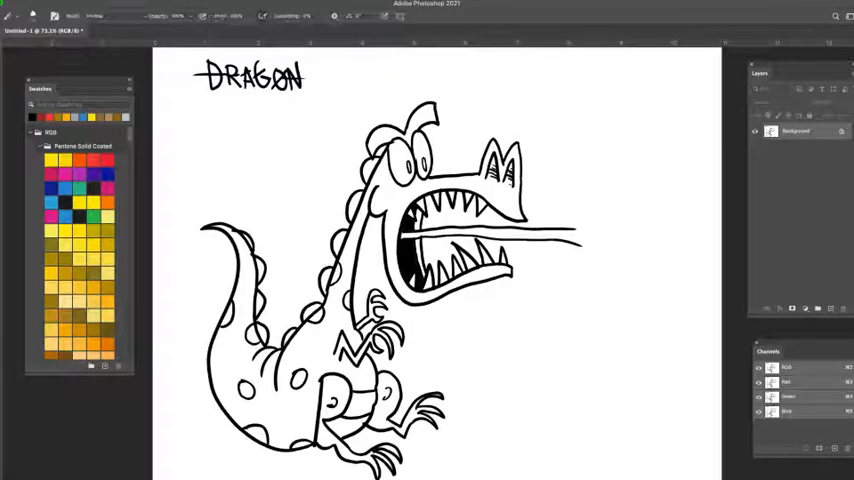
left_click_drag(578, 244, 600, 176)
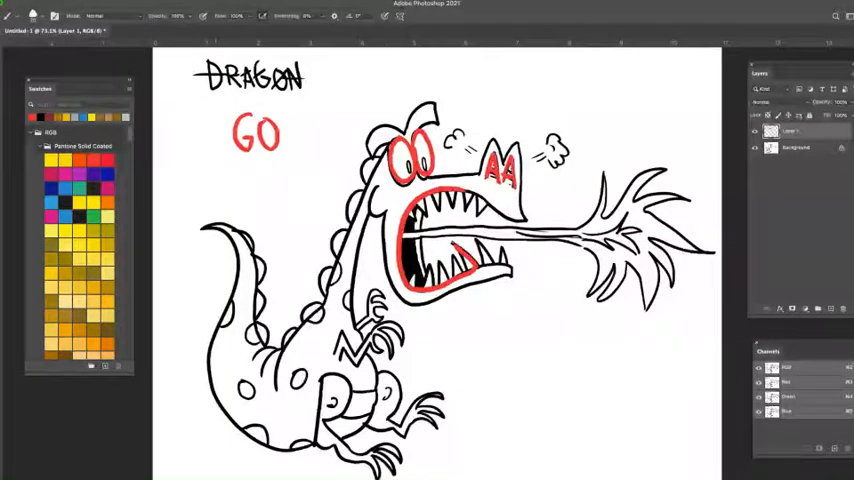
Step: Draw the flame burst at the breath line's end and puff marks beside the ears
type("A")
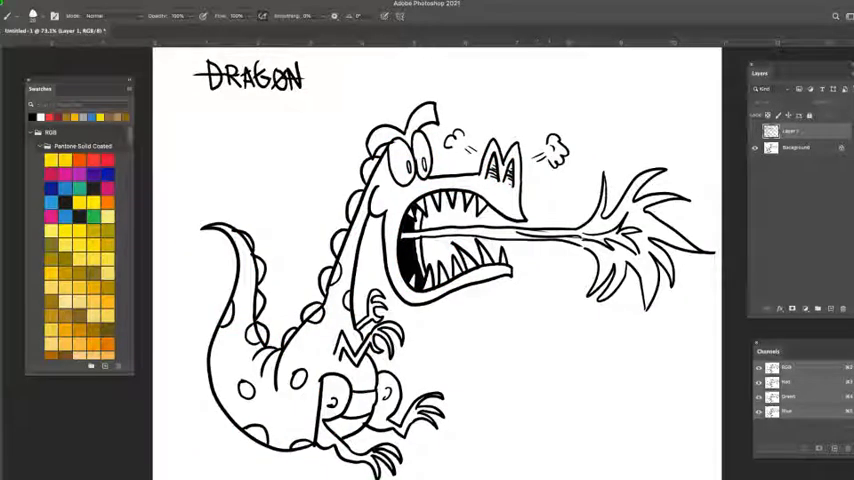
Step: Make the white Background layer the active layer in the Layers panel
left_click(796, 148)
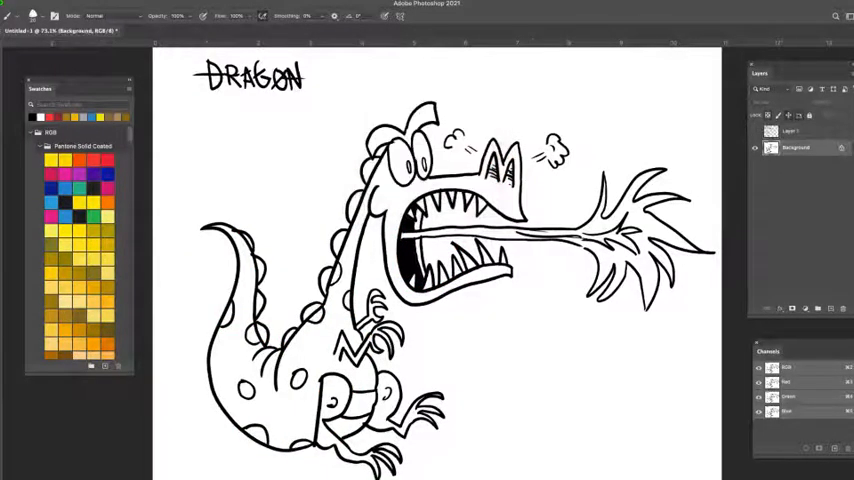